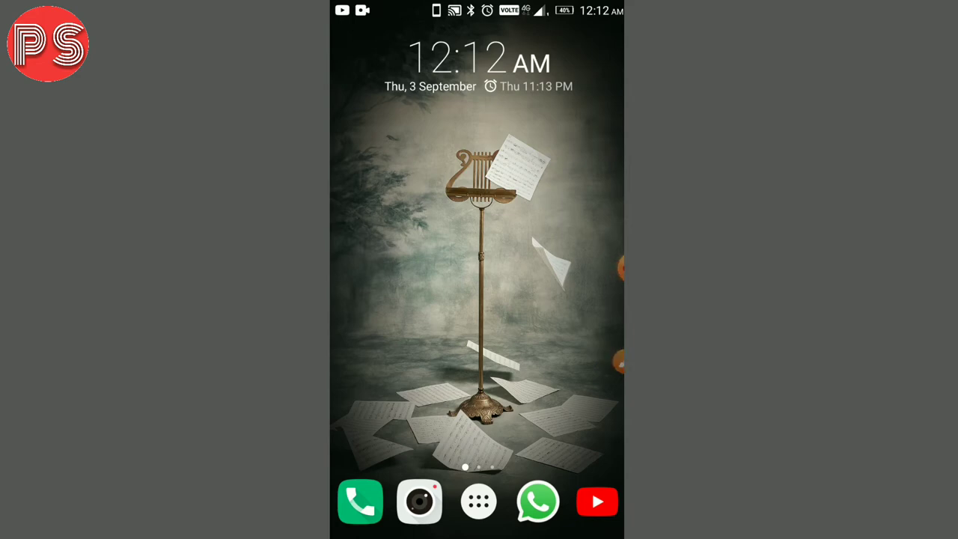
Reopen the Find My Phone Whistle Play Store page from recent apps.
{"action": "left_click", "coordinate": [479, 500]}
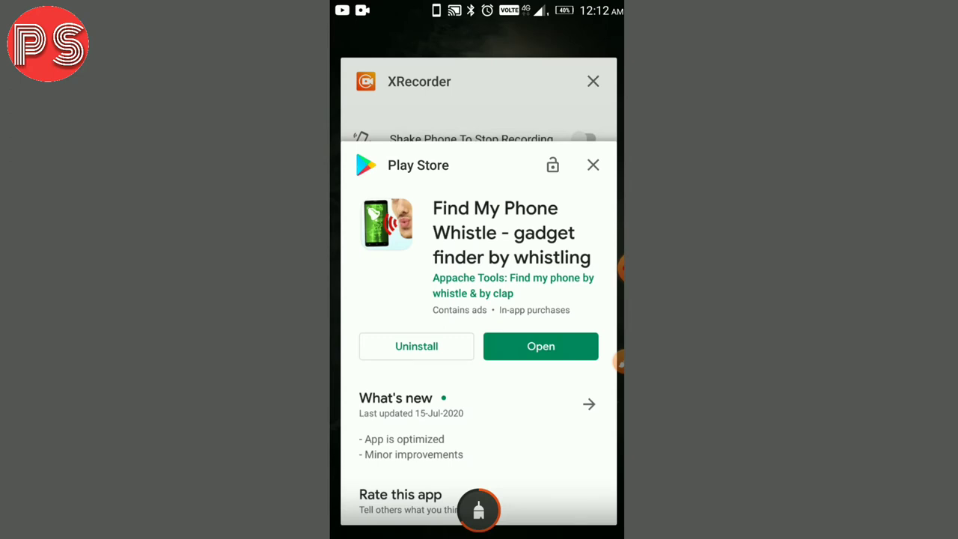
{"action": "left_click", "coordinate": [593, 165]}
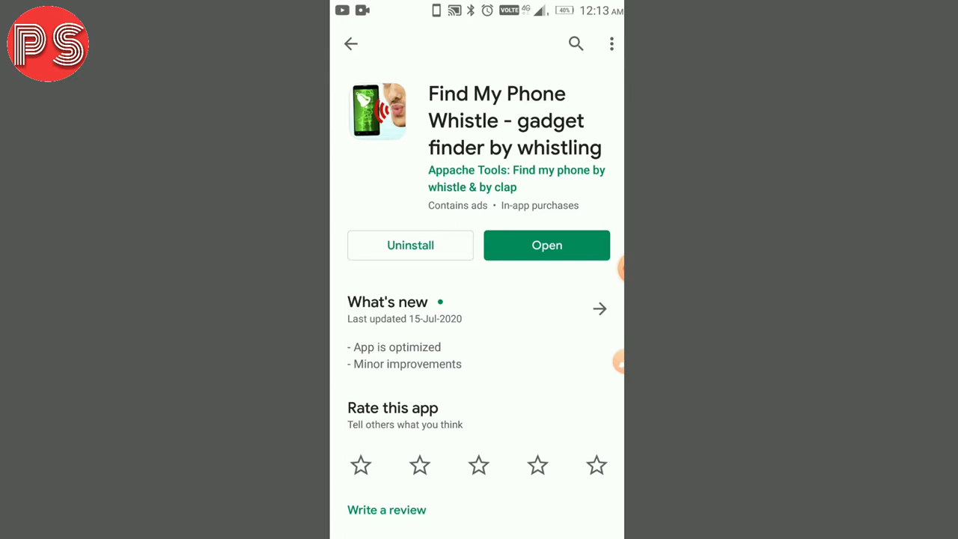
Launch Find My Phone Whistle, accept the privacy policy, and decline VIP to continue free.
{"action": "left_click", "coordinate": [547, 245]}
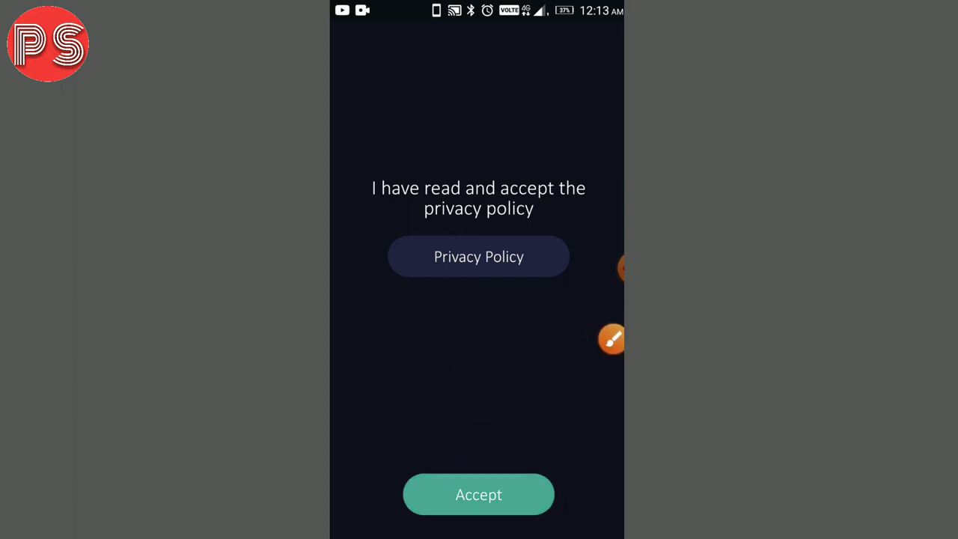
{"action": "left_click", "coordinate": [479, 494]}
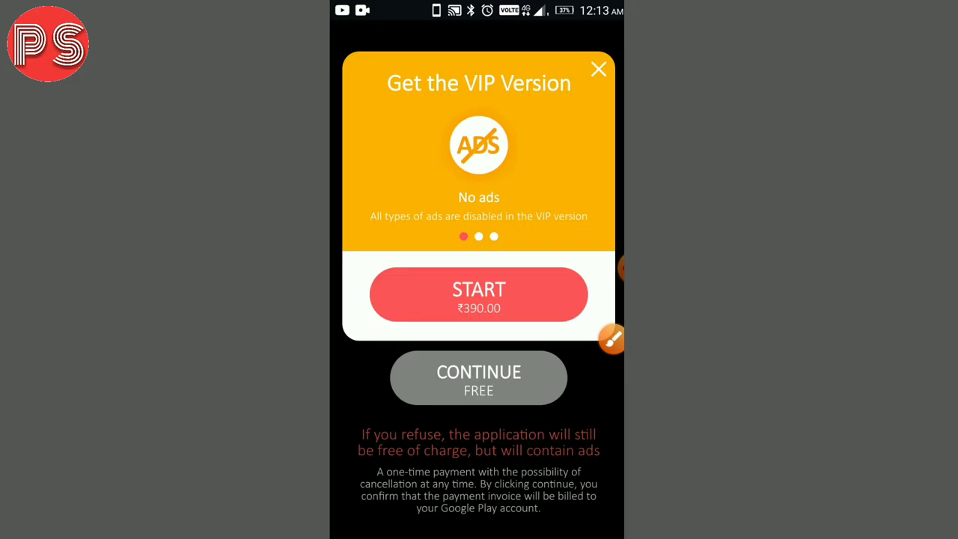
{"action": "left_click", "coordinate": [479, 377]}
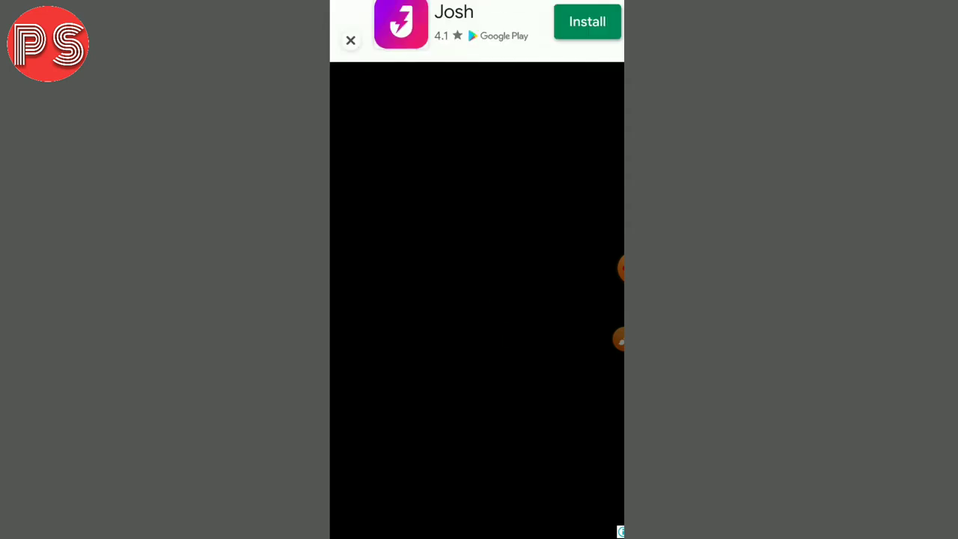
Dismiss the ad and allow Find My Phone Whistle to record audio, turning whistle search on.
{"action": "left_click", "coordinate": [350, 40]}
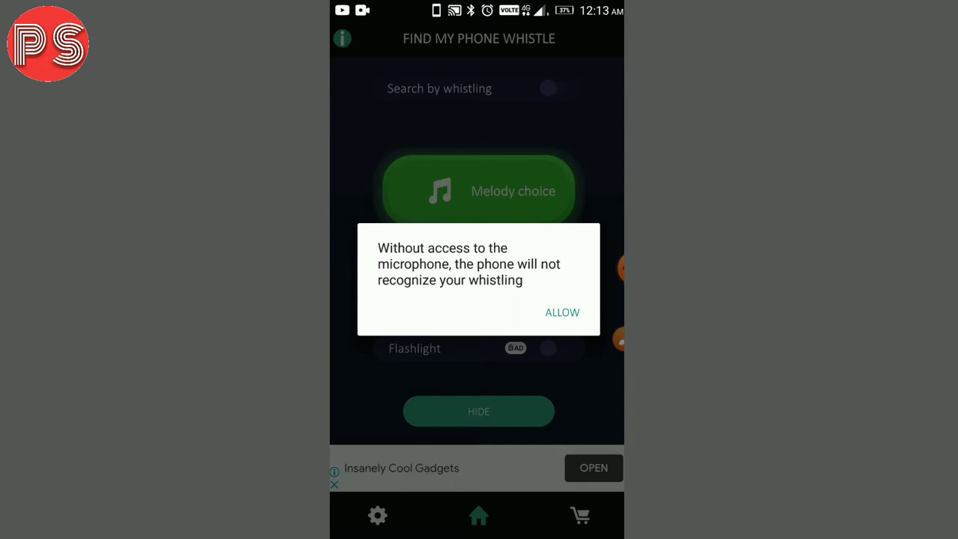
{"action": "left_click", "coordinate": [562, 312]}
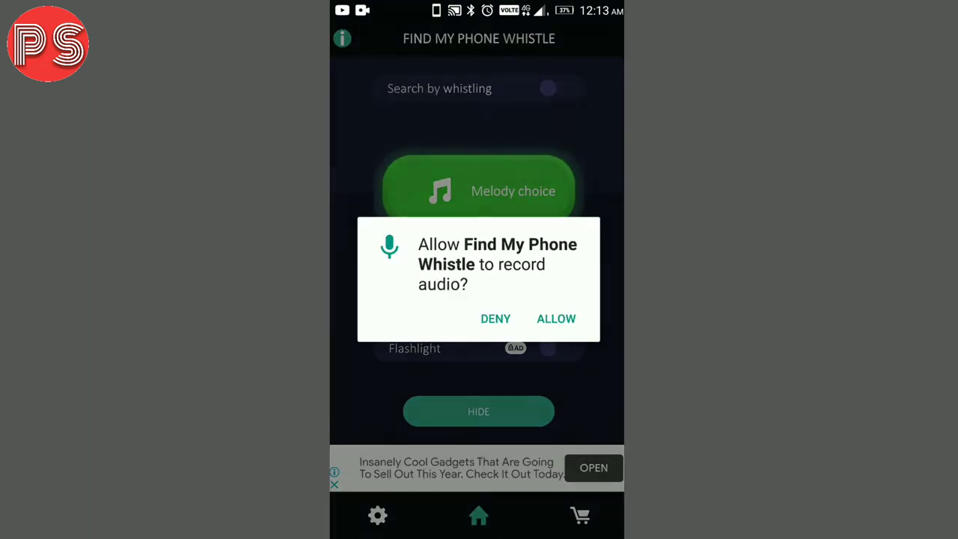
{"action": "left_click", "coordinate": [556, 319]}
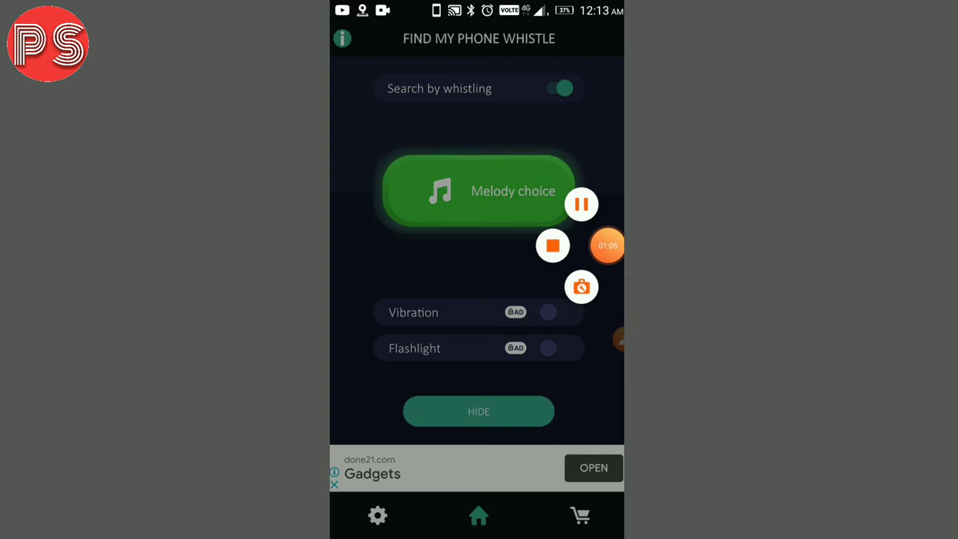
{"action": "left_click", "coordinate": [479, 191]}
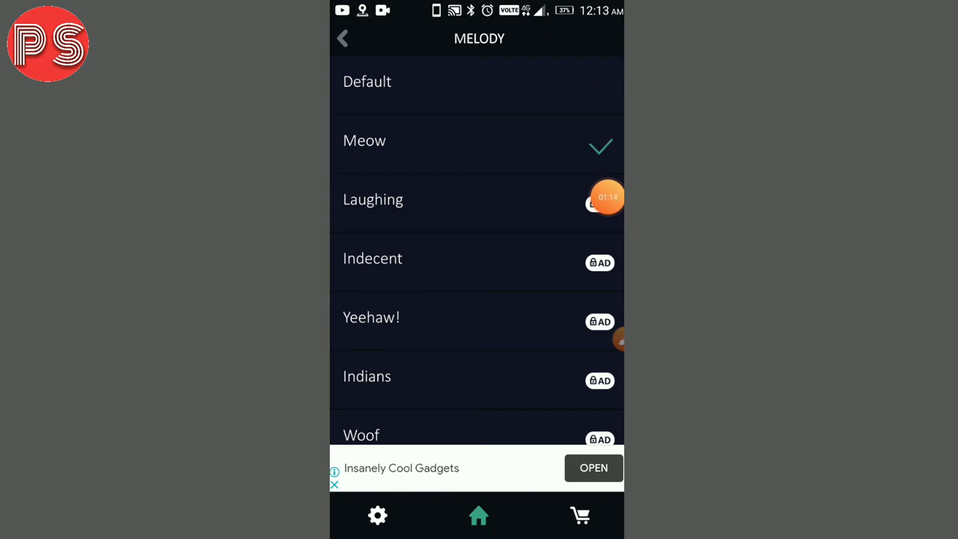
Select Meow from the MELODY list.
{"action": "left_click", "coordinate": [367, 81]}
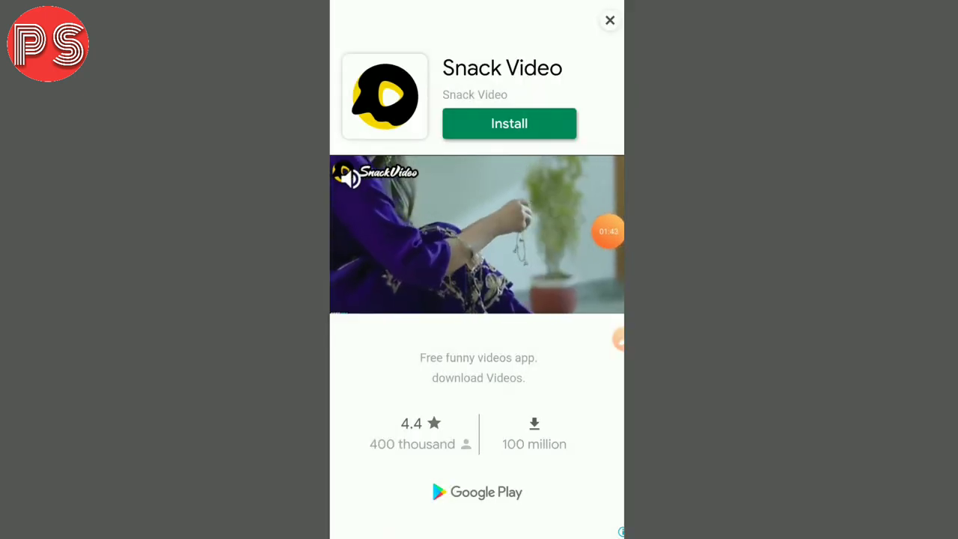
Close the full-screen ad and circle the vibration option on the home screen.
{"action": "left_click", "coordinate": [610, 20]}
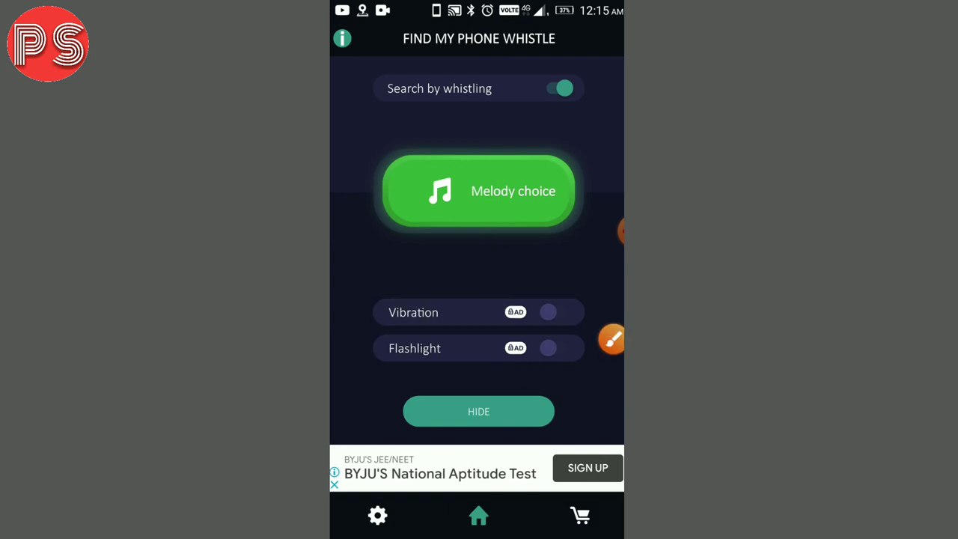
{"action": "left_click", "coordinate": [611, 339]}
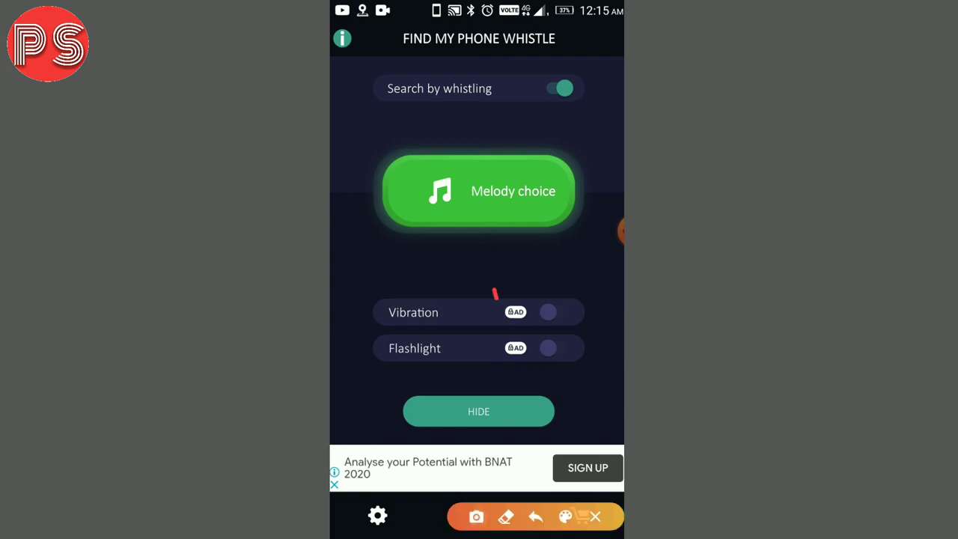
{"action": "left_click_drag", "start_coordinate": [495, 292], "coordinate": [539, 315]}
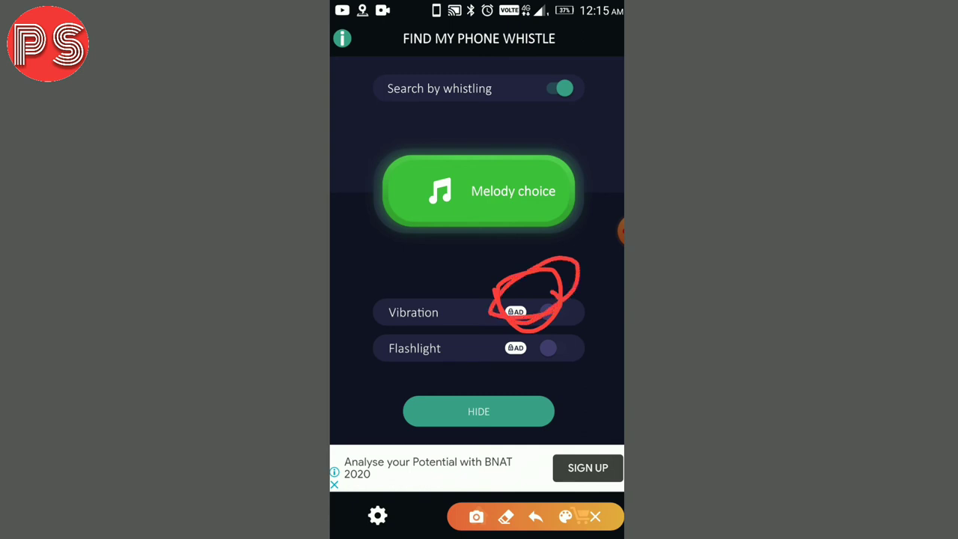